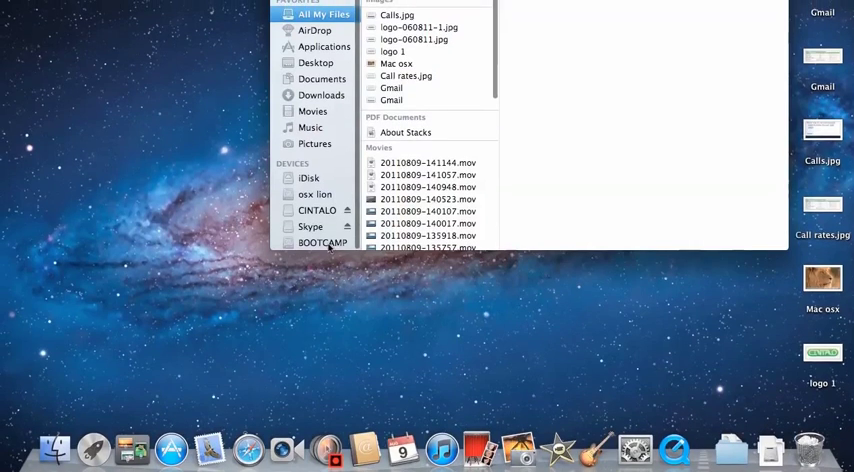
Launch Boot Camp Assistant from Launchpad's Utilities folder
left_click(322, 243)
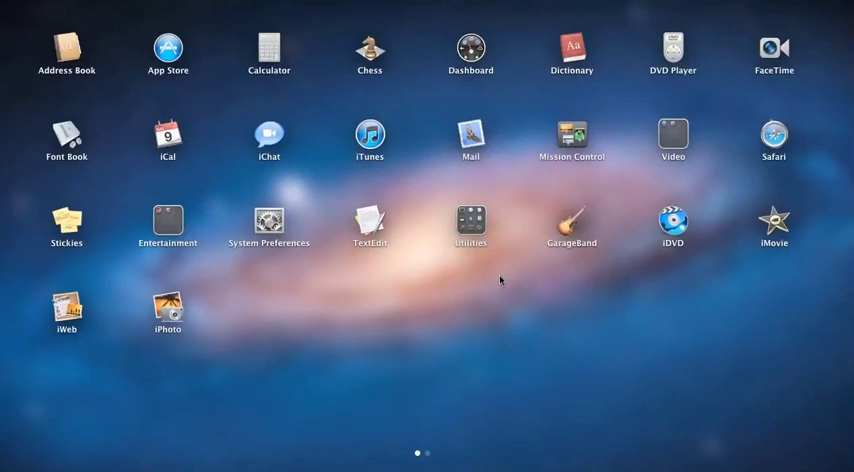
left_click(469, 226)
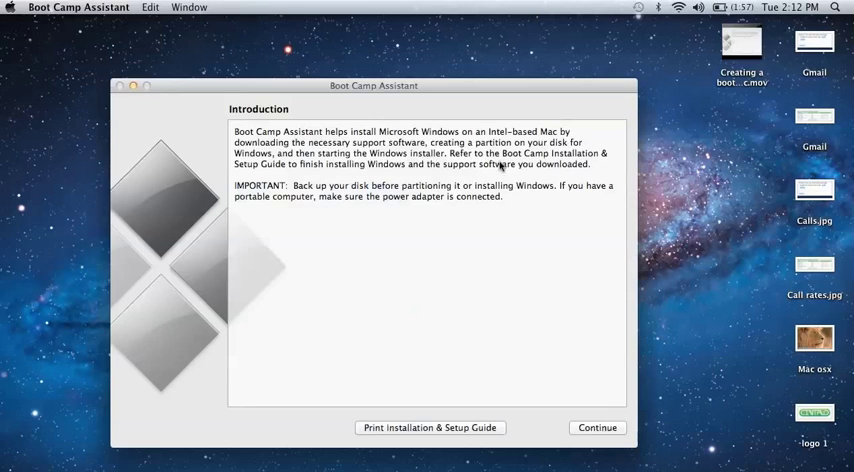
Get past the introduction and mark the Windows support software as already downloaded
left_click(596, 427)
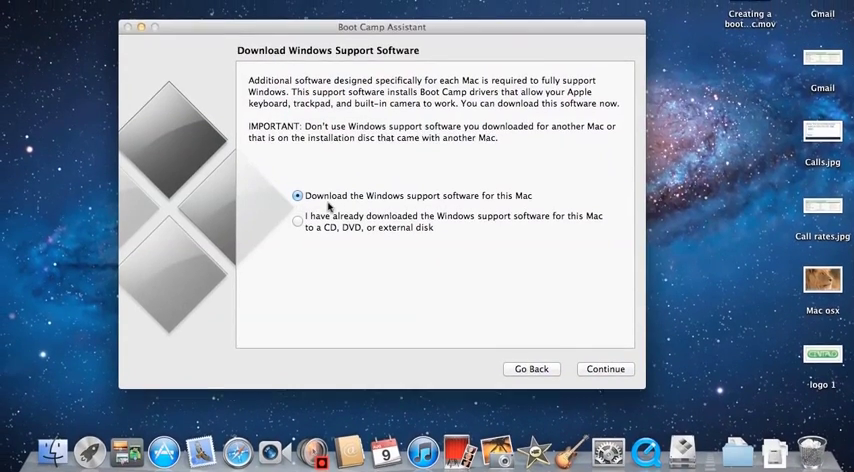
left_click(297, 222)
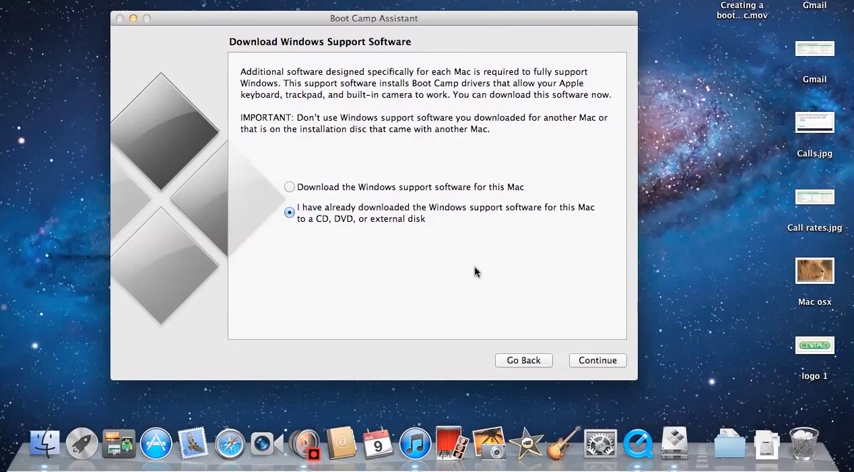
mouse_move(589, 341)
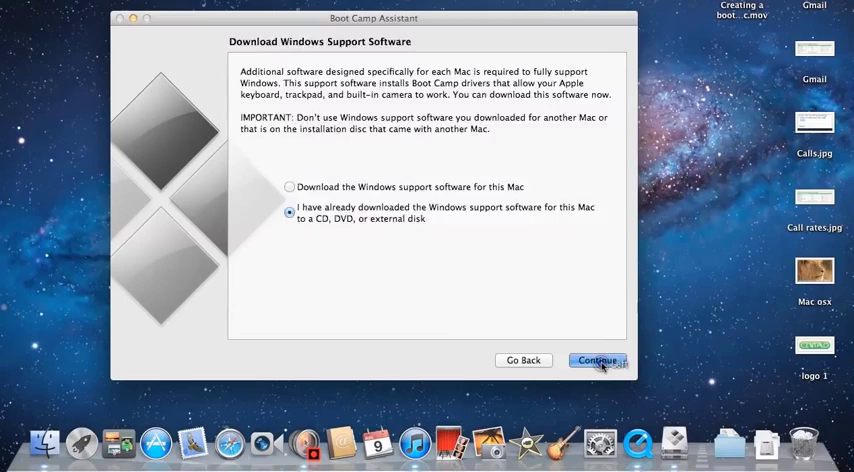
left_click(597, 360)
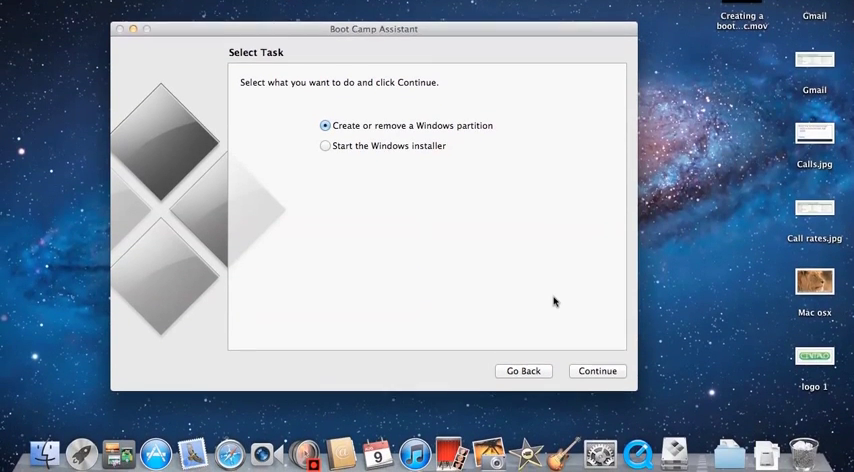
Continue with 'Create or remove a Windows partition' and choose Restore
left_click(597, 371)
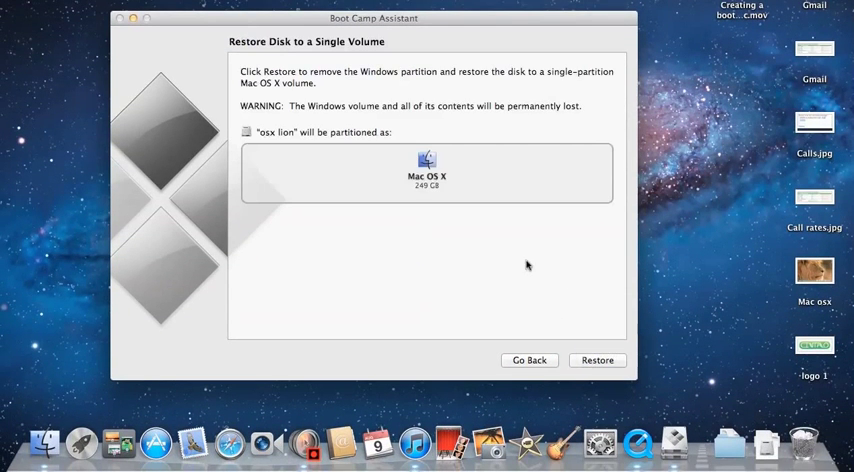
mouse_move(521, 254)
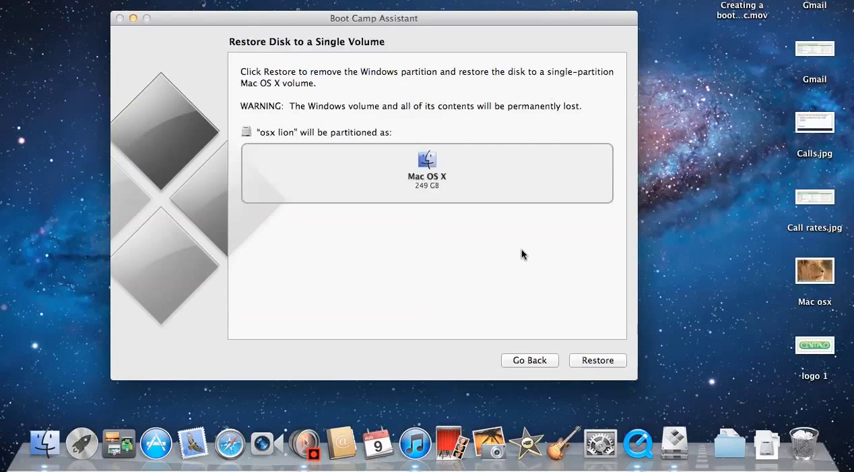
mouse_move(491, 251)
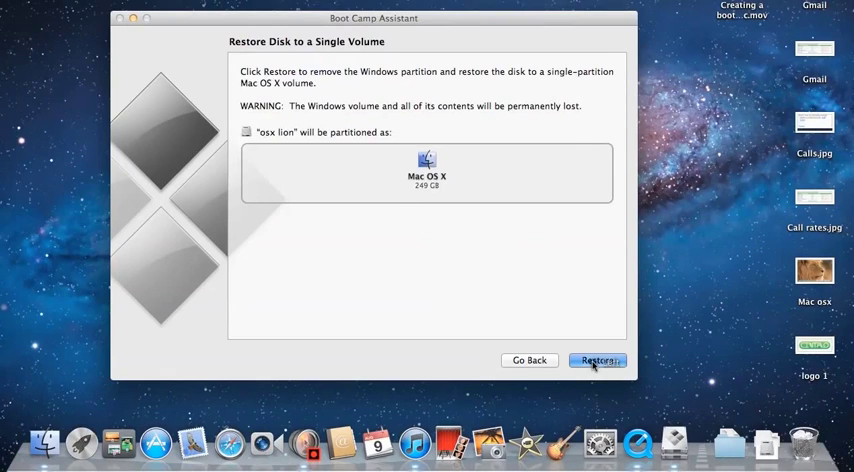
left_click(597, 361)
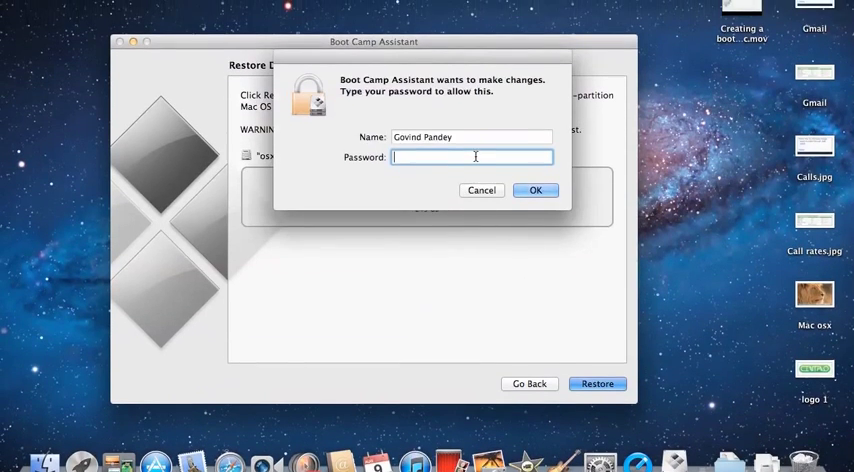
Enter the administrator password and confirm so the partition gets removed
type("••••")
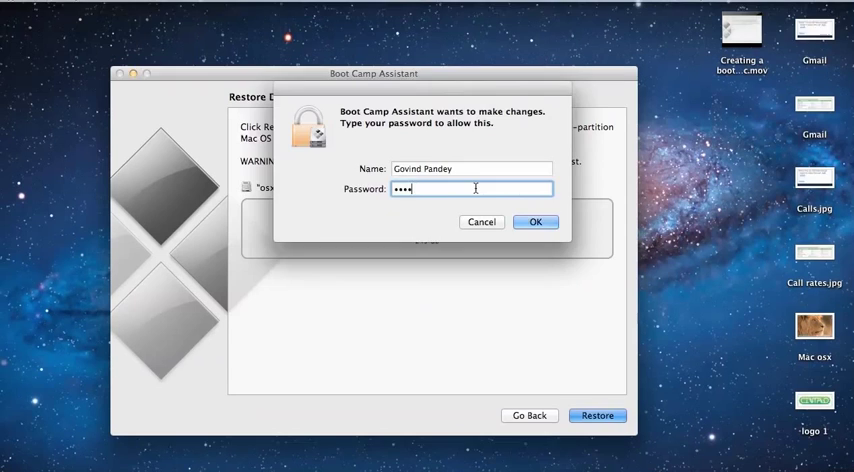
left_click(535, 221)
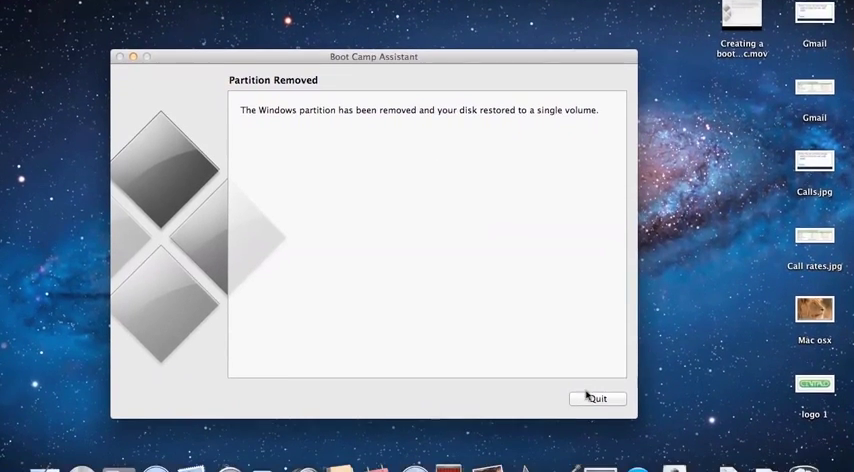
Quit Boot Camp Assistant and show All My Files in Finder, with no BOOTCAMP drive listed
left_click(597, 399)
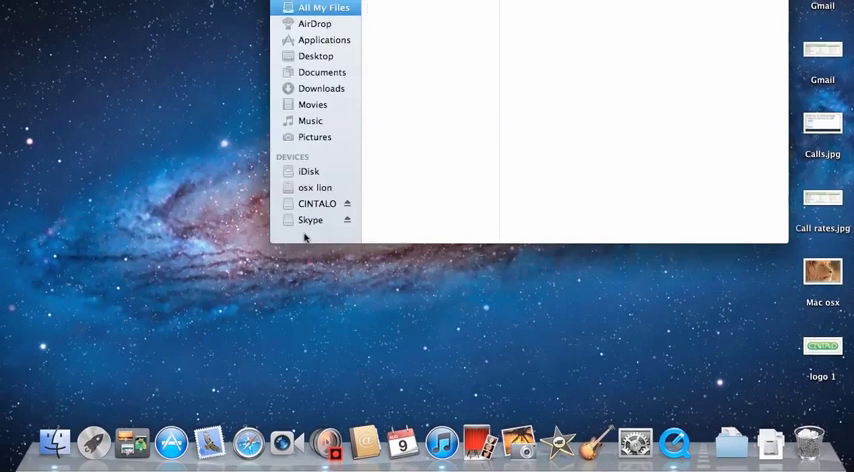
left_click(323, 14)
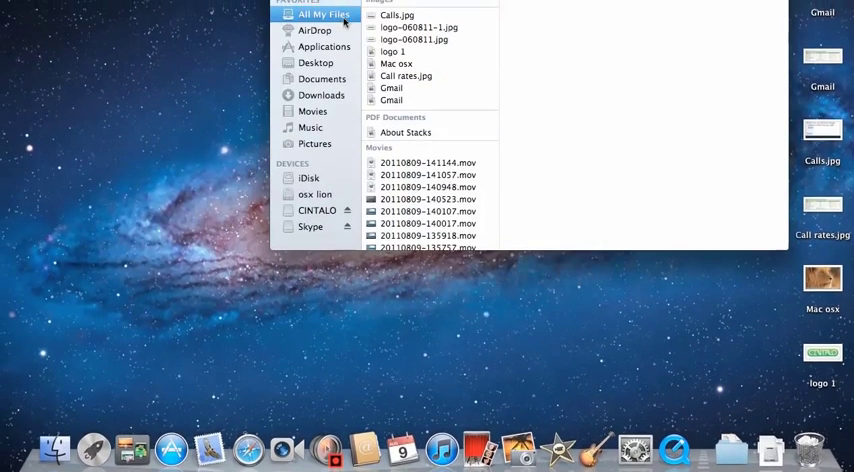